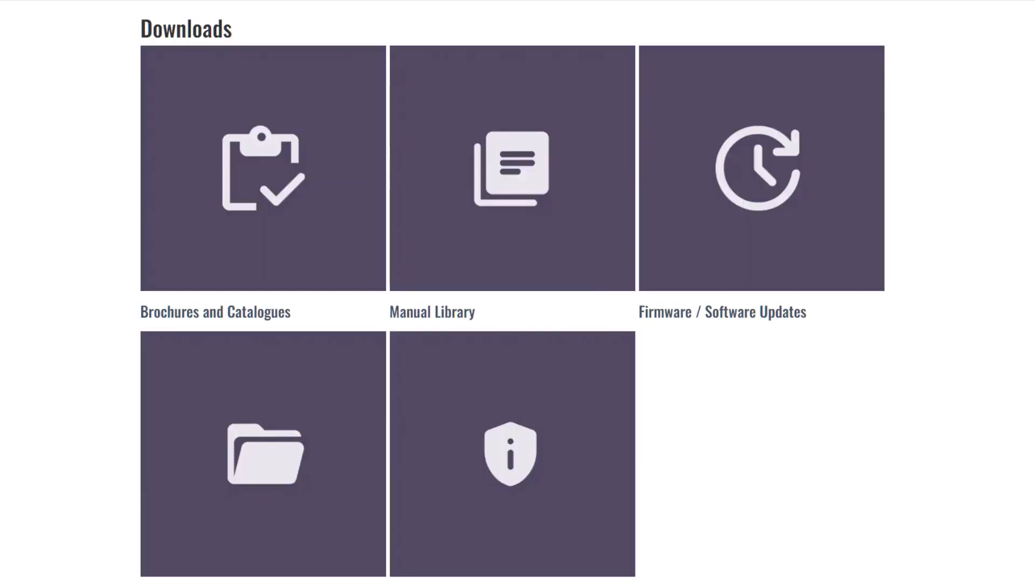
- Search Yamaha's Unified Communications firmware and software updates for keyword 'cs m'
{"action": "left_click", "coordinate": [760, 167]}
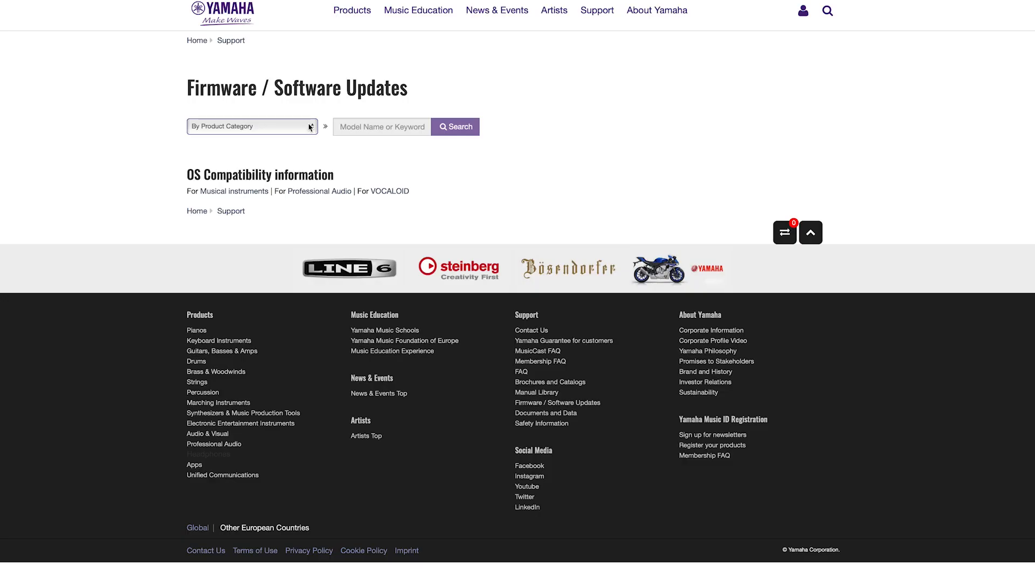
{"action": "left_click", "coordinate": [252, 127]}
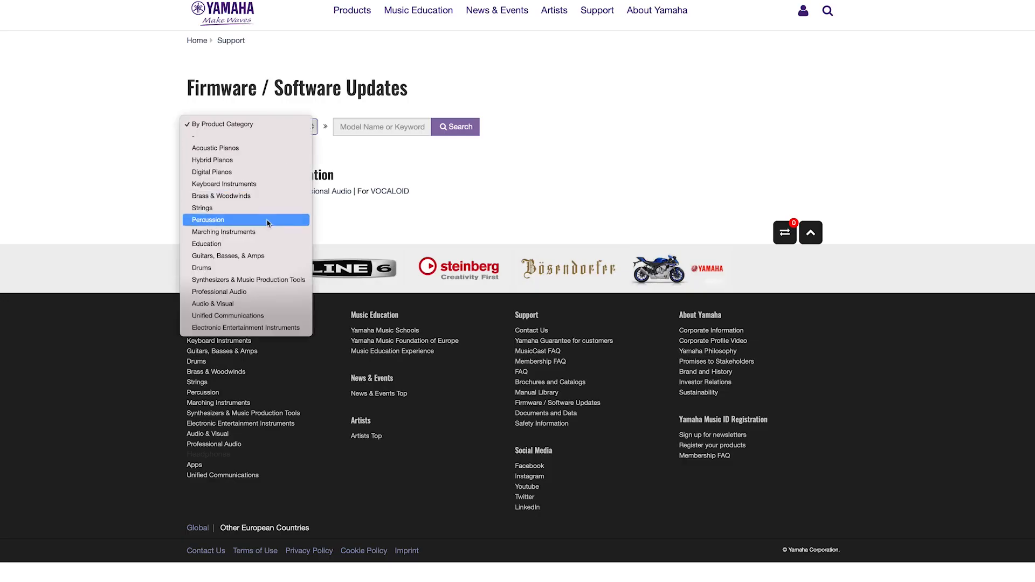
{"action": "left_click", "coordinate": [228, 315]}
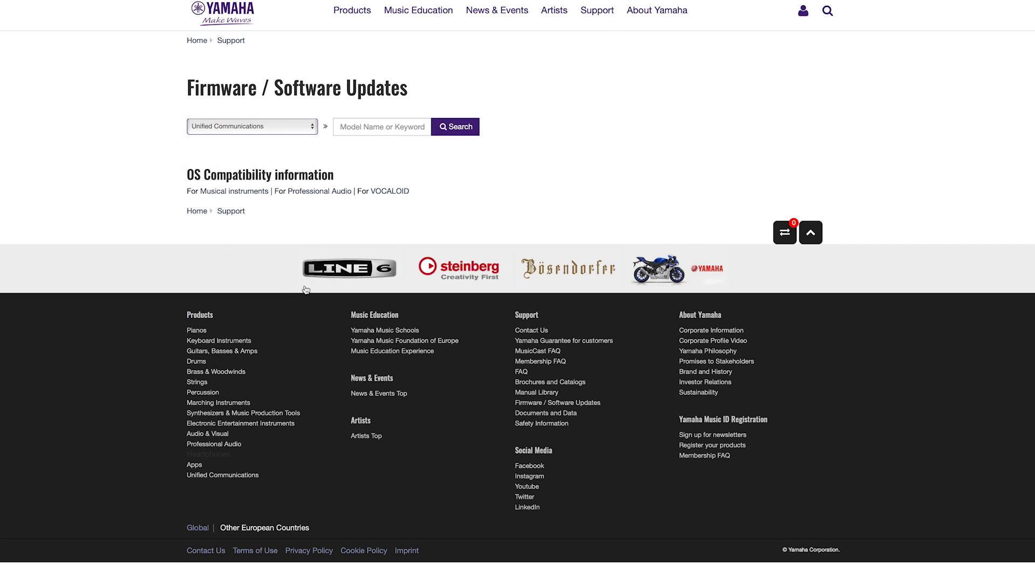
{"action": "left_click", "coordinate": [382, 126]}
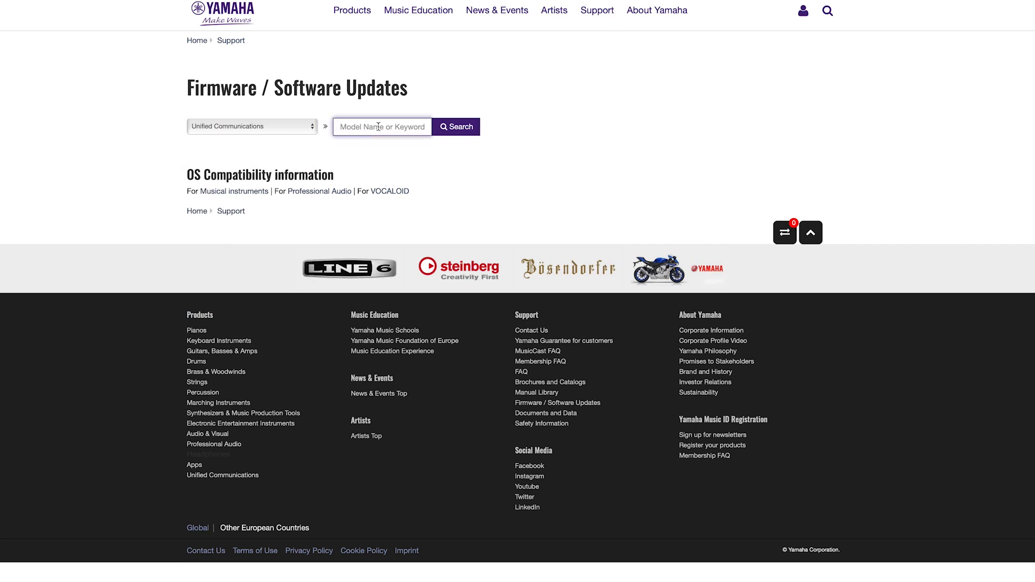
{"action": "type", "text": "cs manager"}
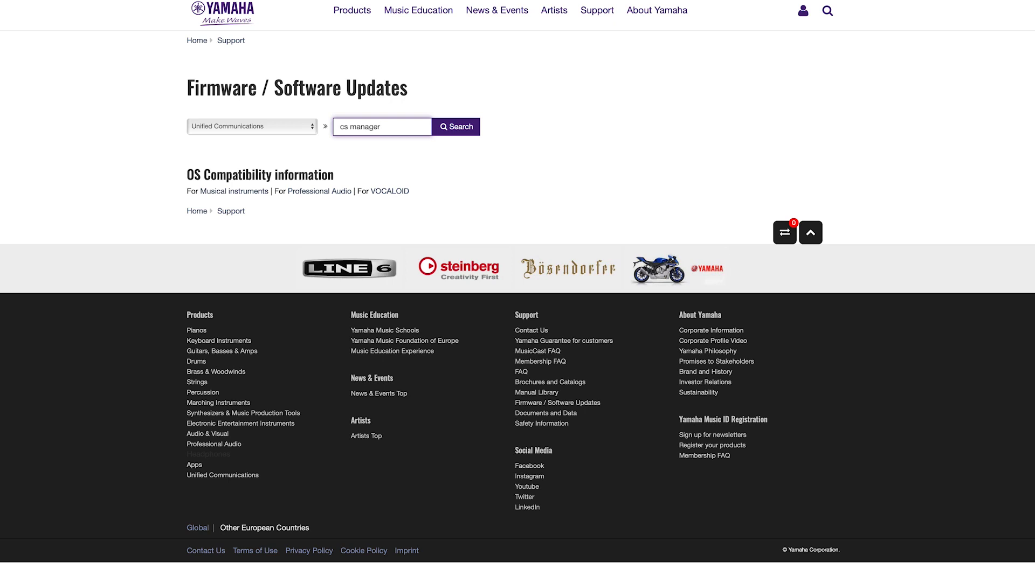
{"action": "left_click", "coordinate": [455, 126]}
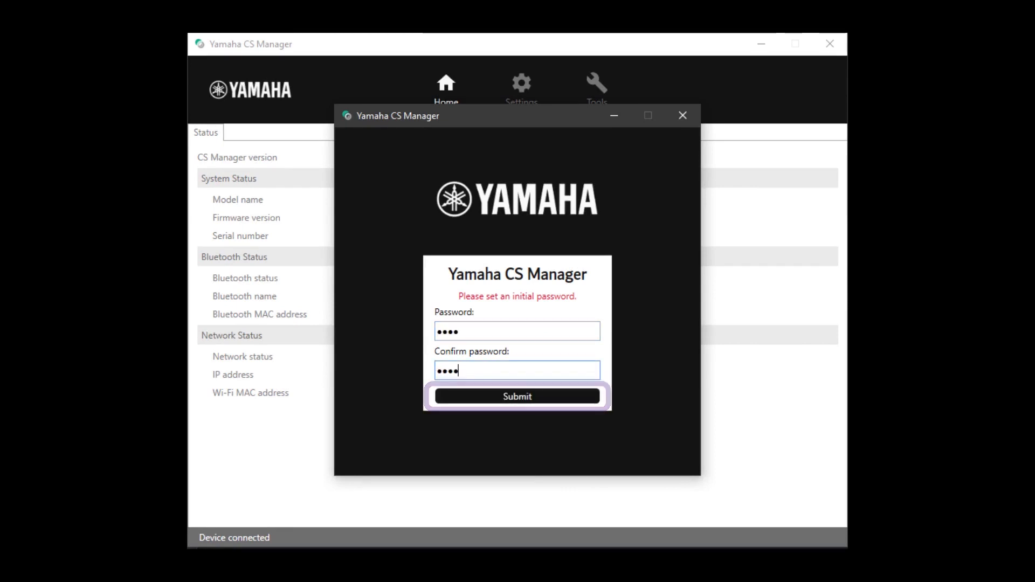
- Submit the new initial password for the connected device
{"action": "left_click", "coordinate": [516, 396]}
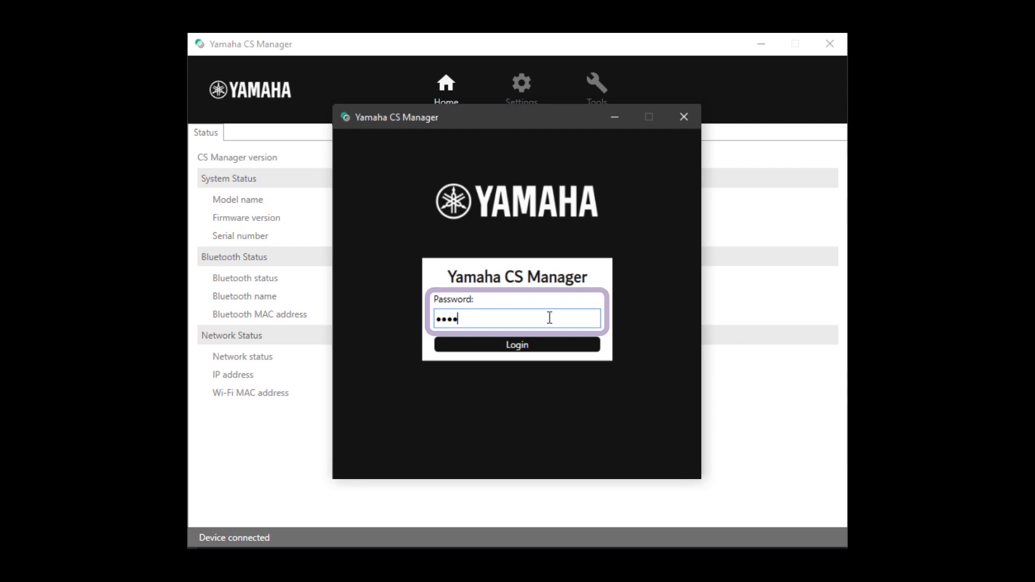
- Log in to the connected device using the new password
{"action": "left_click", "coordinate": [517, 344]}
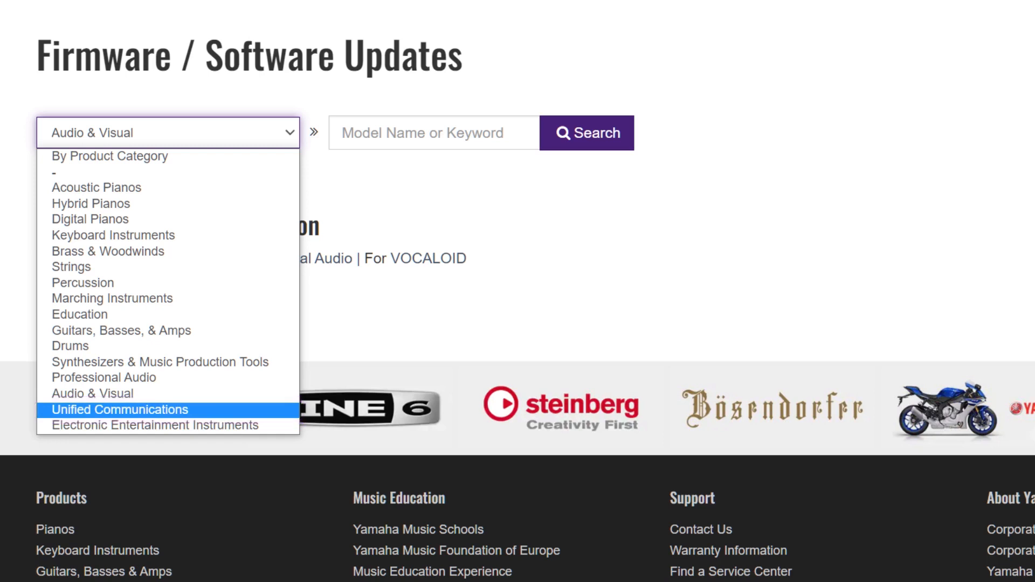
- Search Unified Communications firmware updates for model 'CS-800'
{"action": "left_click", "coordinate": [120, 409]}
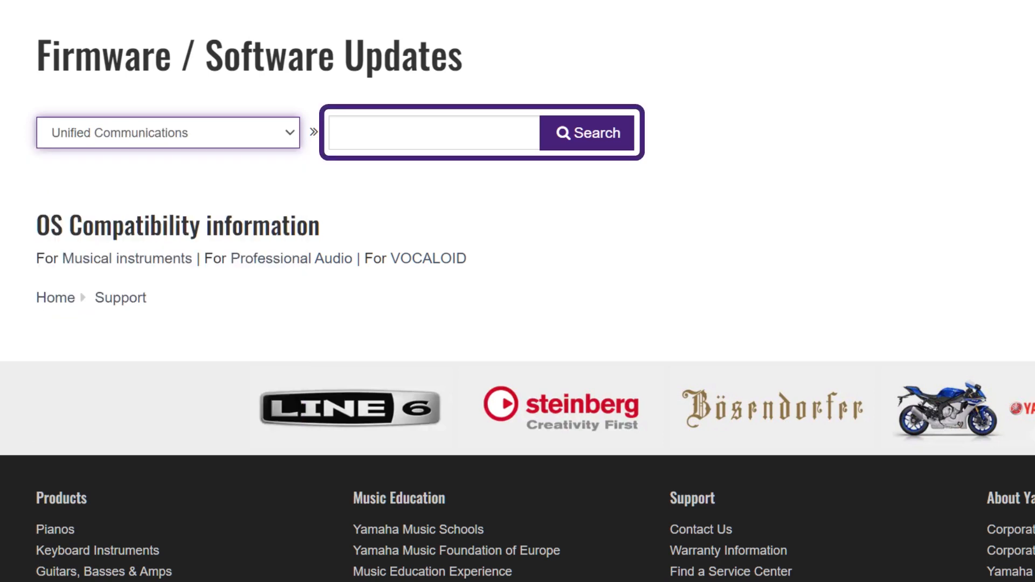
{"action": "type", "text": "CS-800"}
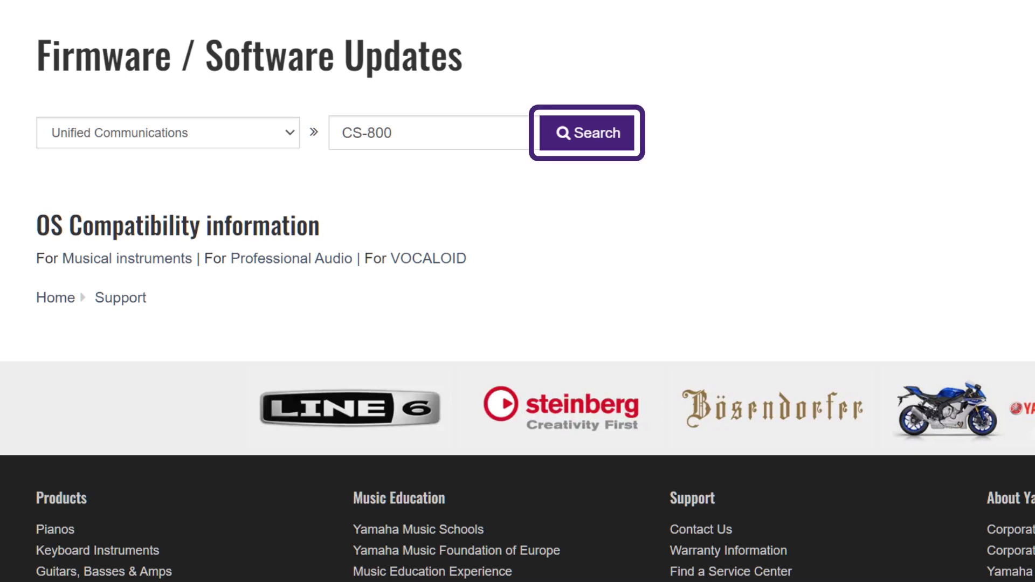
{"action": "left_click", "coordinate": [584, 132]}
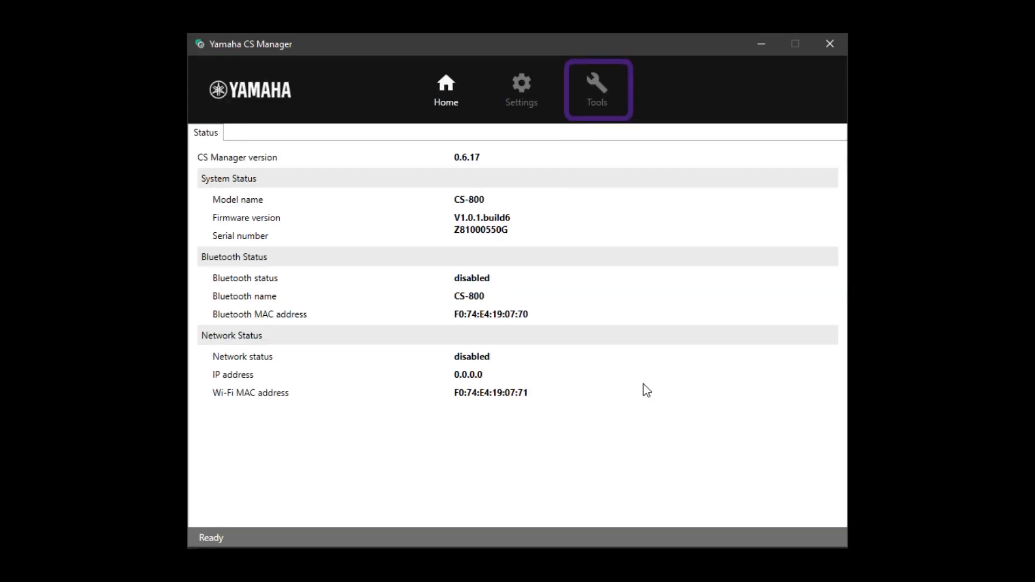
- Open Tools and choose Select Firmware on the Update tab
{"action": "left_click", "coordinate": [595, 89]}
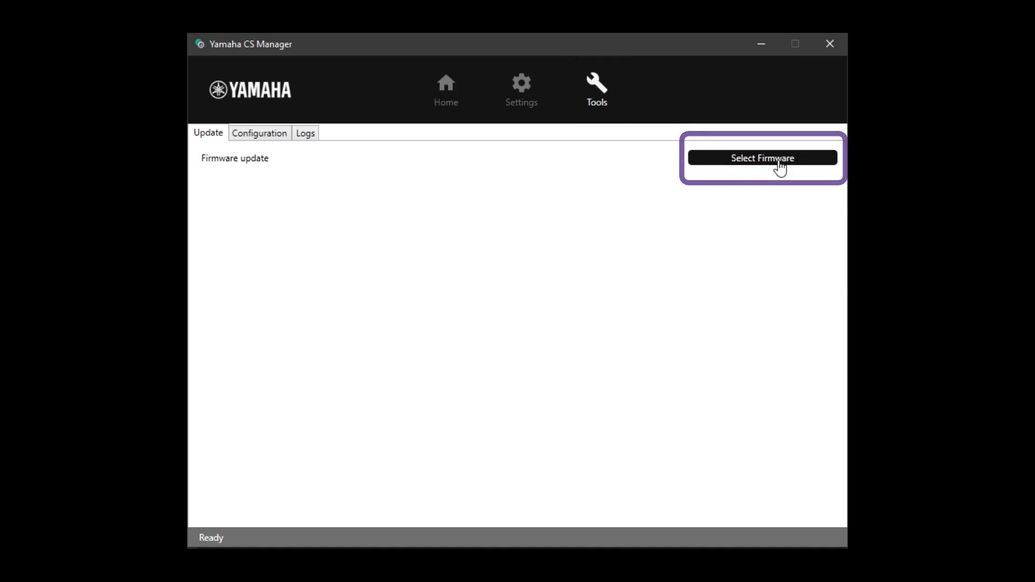
{"action": "left_click", "coordinate": [761, 158]}
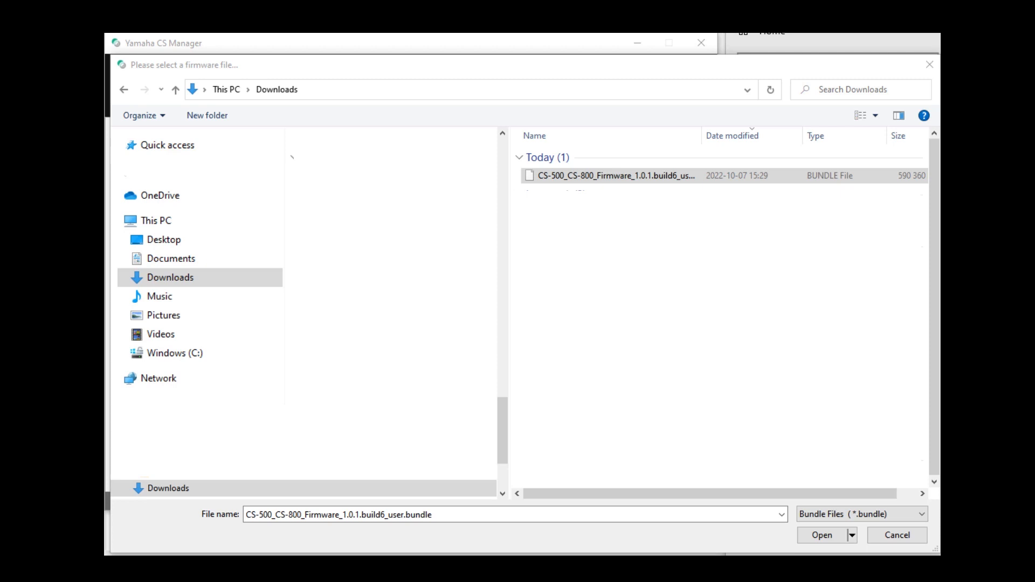
- Pick CS-500_CS-800_Firmware_1.0.1.build6_user.bundle from Downloads to begin the upload
{"action": "left_click", "coordinate": [617, 176]}
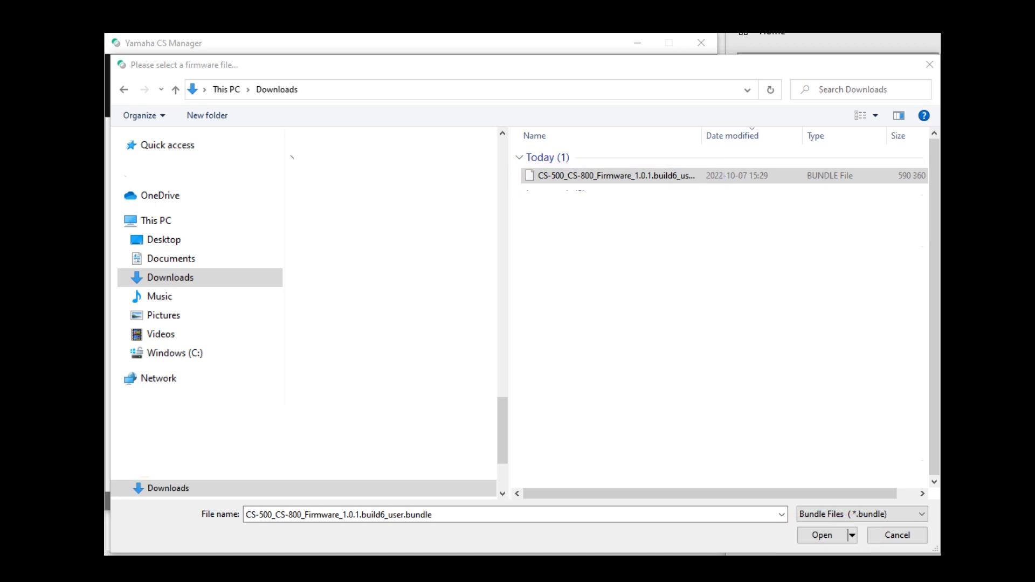
{"action": "left_click", "coordinate": [821, 535]}
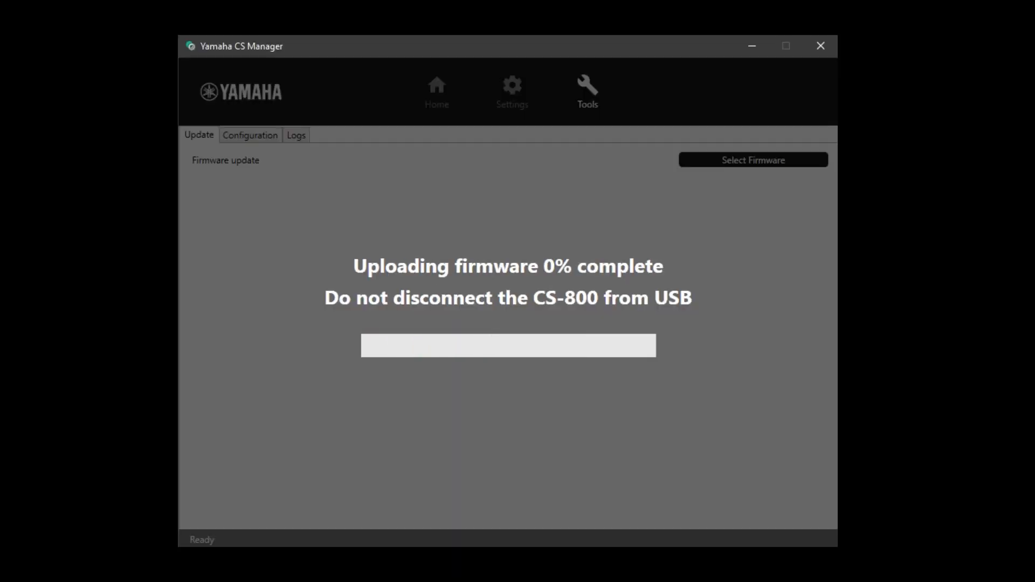